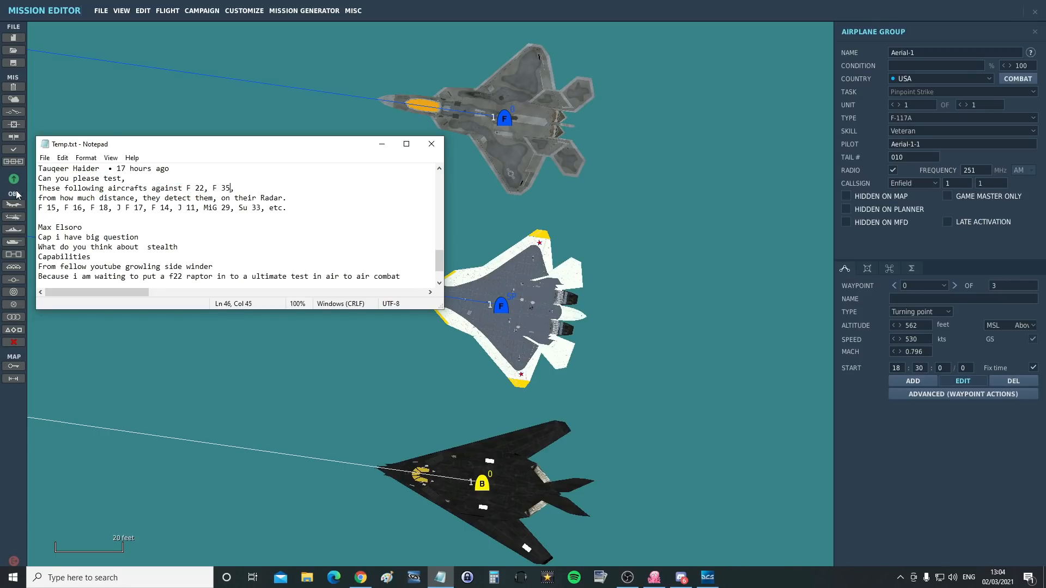
Step: Highlight the viewer requests for the F-35 and F-22 Raptor tests, then open past stealth uploads
{"action": "left_click_drag", "start_coordinate": [38, 198], "coordinate": [207, 197]}
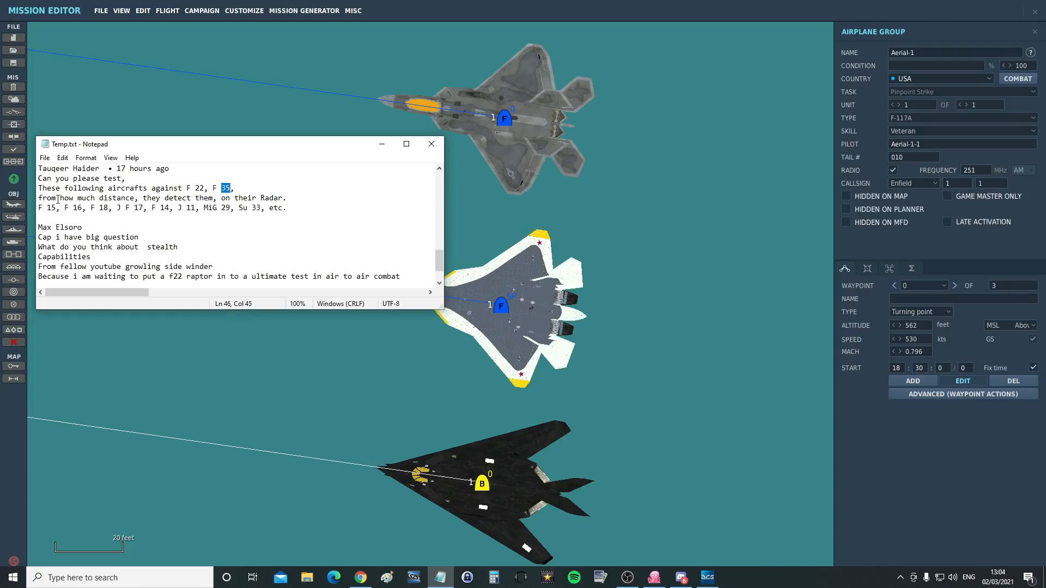
{"action": "left_click_drag", "start_coordinate": [53, 208], "coordinate": [287, 208]}
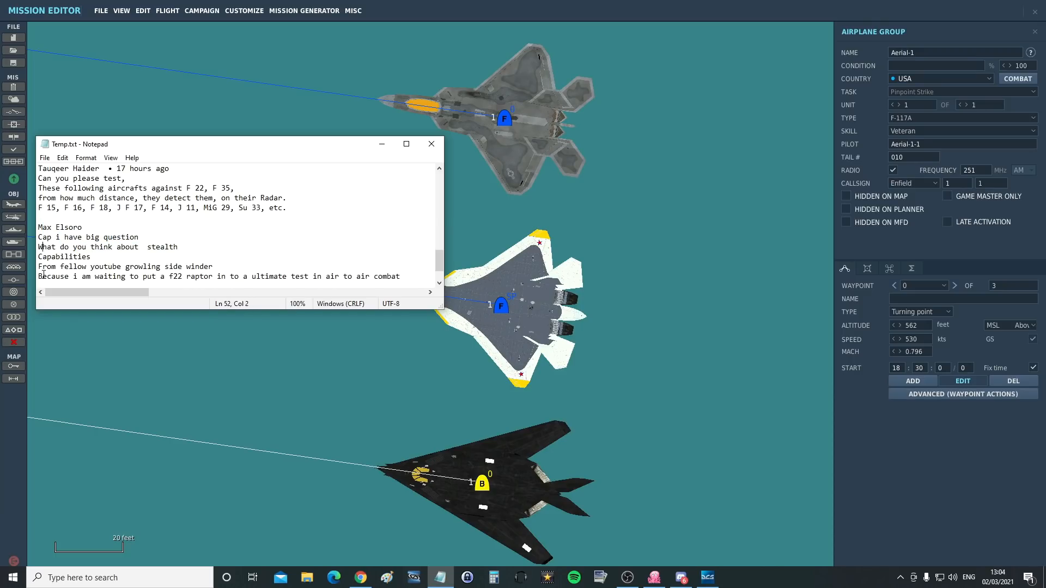
{"action": "left_click_drag", "start_coordinate": [59, 266], "coordinate": [214, 266]}
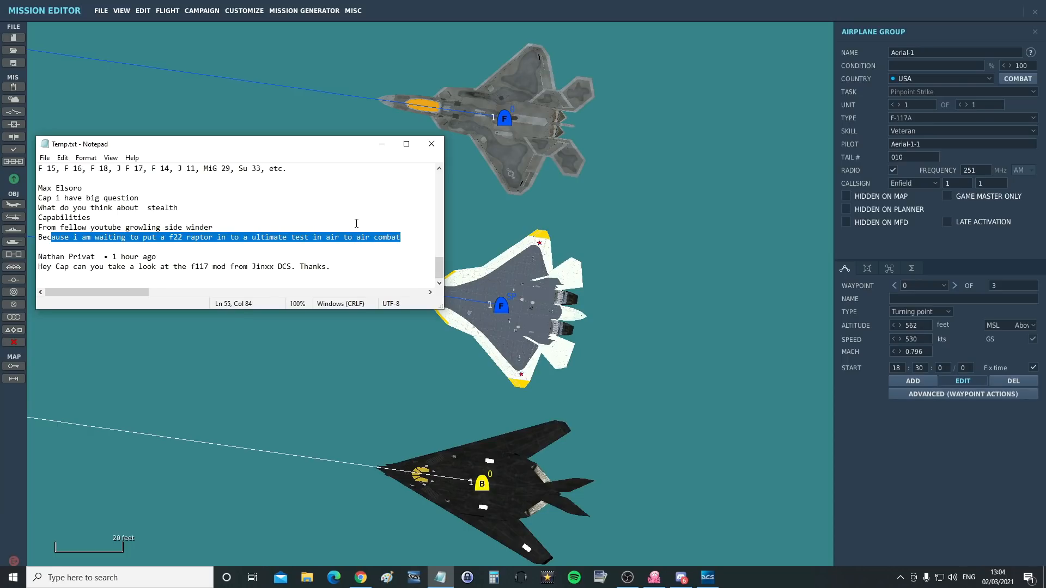
{"action": "left_click", "coordinate": [431, 143]}
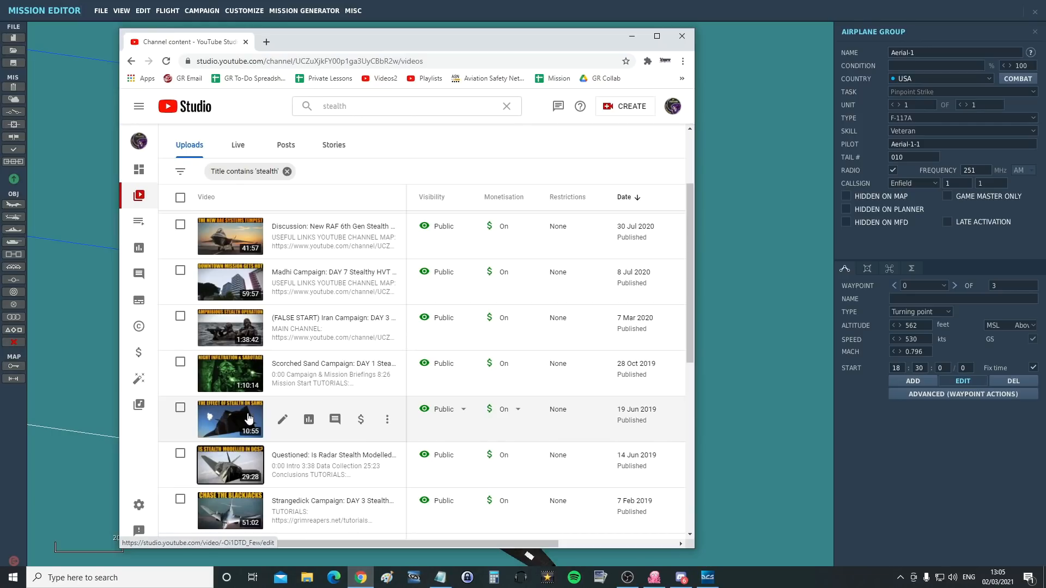
{"action": "mouse_move", "coordinate": [253, 464]}
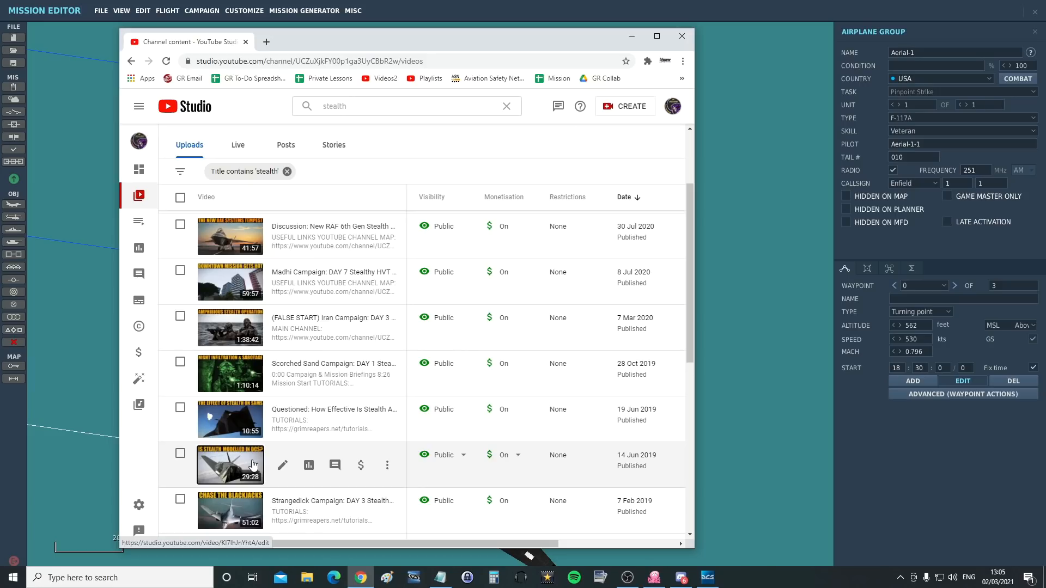
{"action": "mouse_move", "coordinate": [247, 454]}
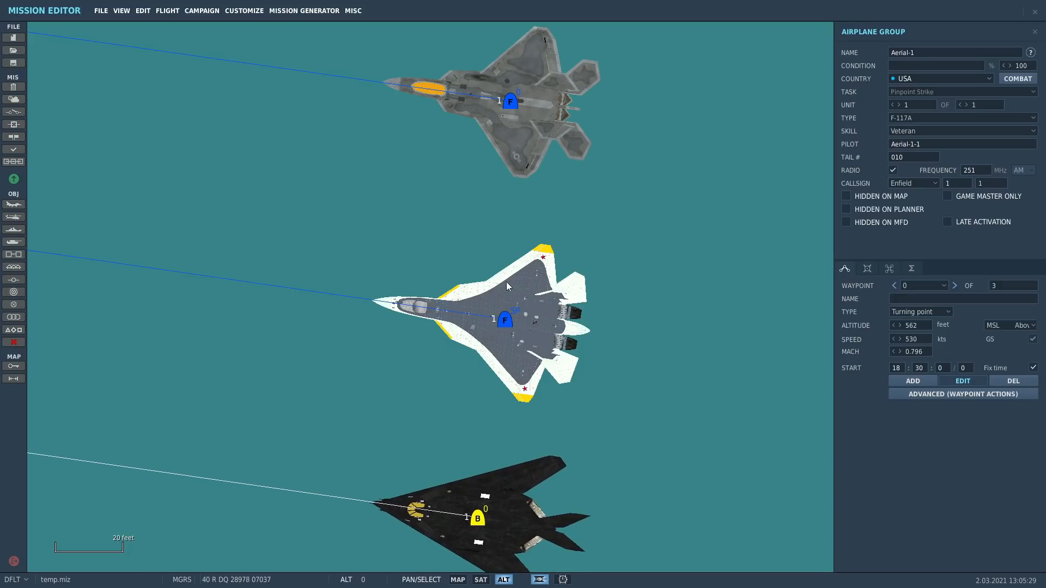
{"action": "mouse_move", "coordinate": [521, 118]}
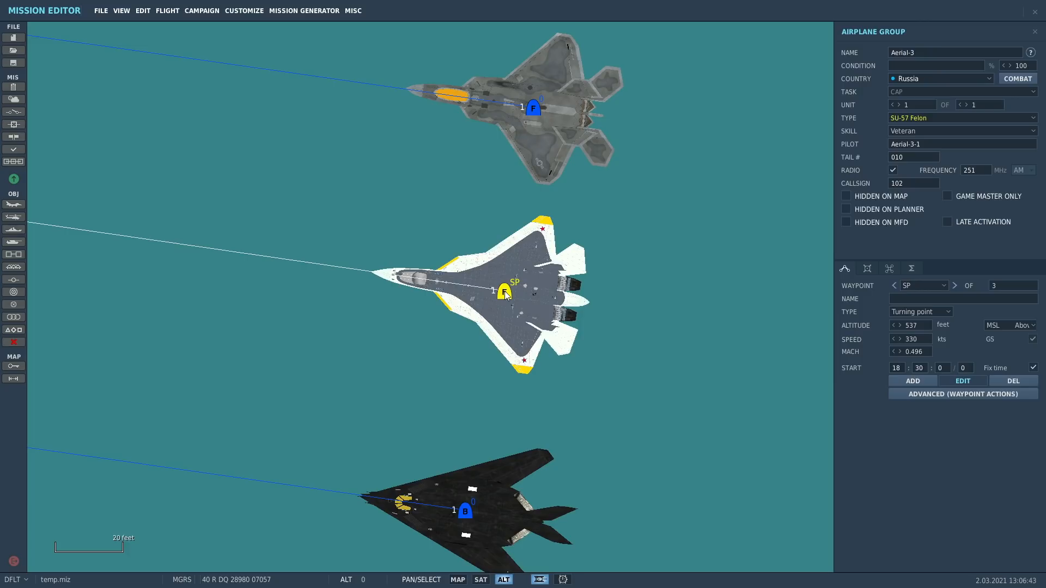
{"action": "mouse_move", "coordinate": [467, 387]}
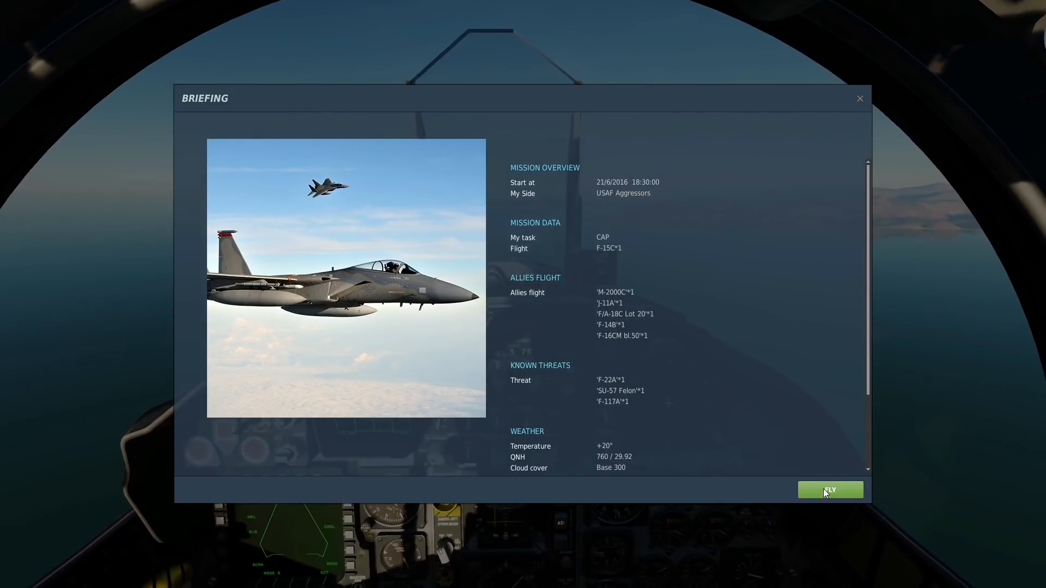
Step: Launch the F-15C flight from the briefing screen
{"action": "left_click", "coordinate": [830, 491]}
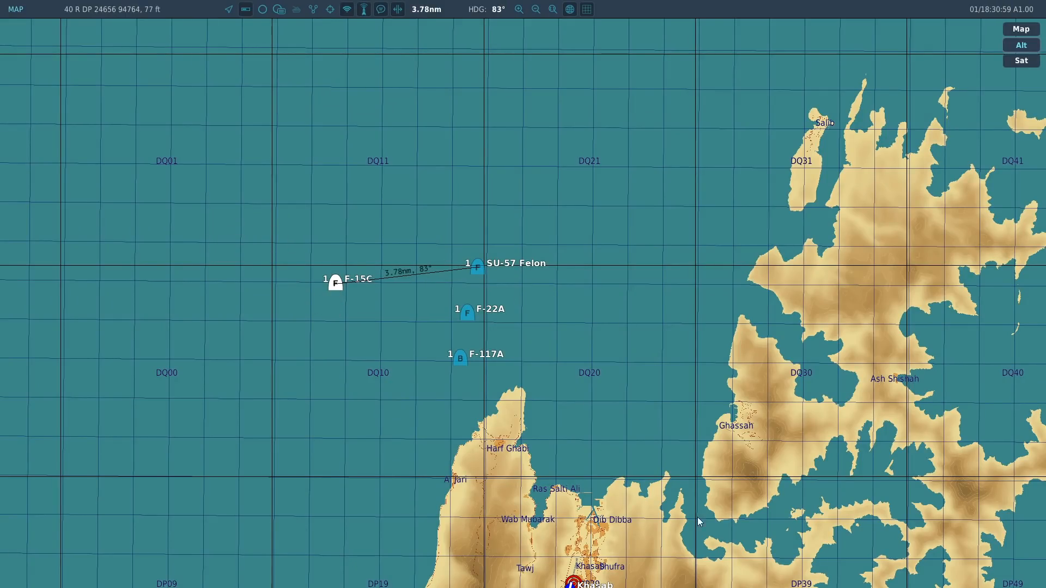
{"action": "mouse_move", "coordinate": [484, 322]}
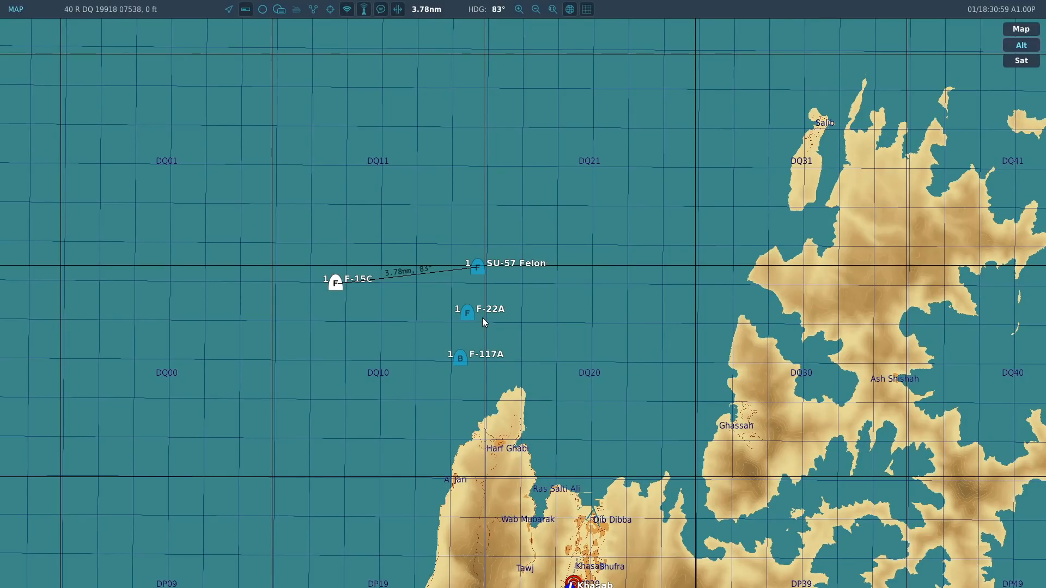
{"action": "mouse_move", "coordinate": [469, 349]}
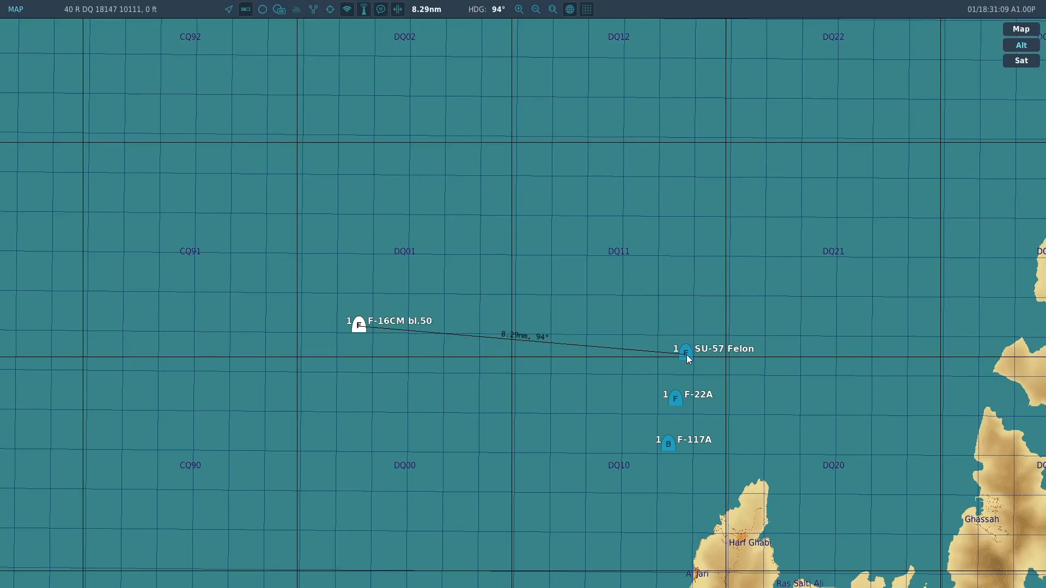
{"action": "mouse_move", "coordinate": [673, 402]}
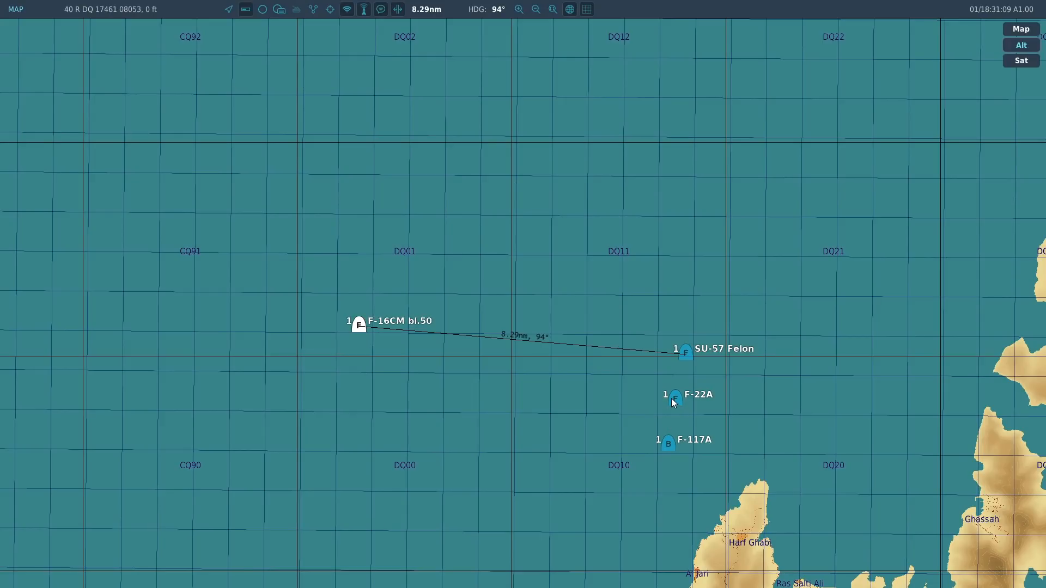
Step: Measure range from the F-16CM bl.50 on the map
{"action": "left_click", "coordinate": [685, 353]}
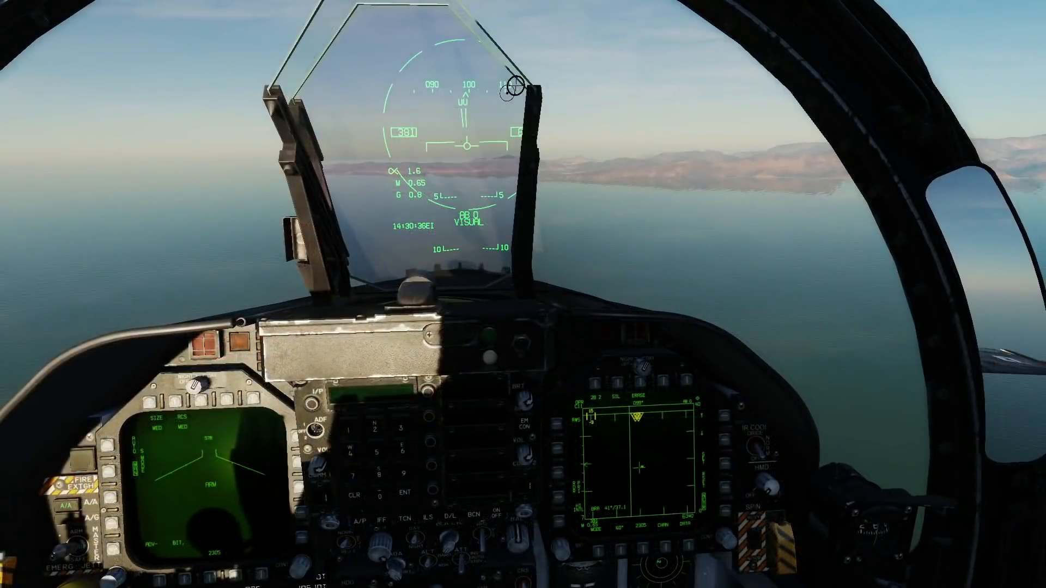
Step: Measure range from the F/A-18C Lot 20 to the stealth jets on the F10 map
{"action": "key", "text": "F10"}
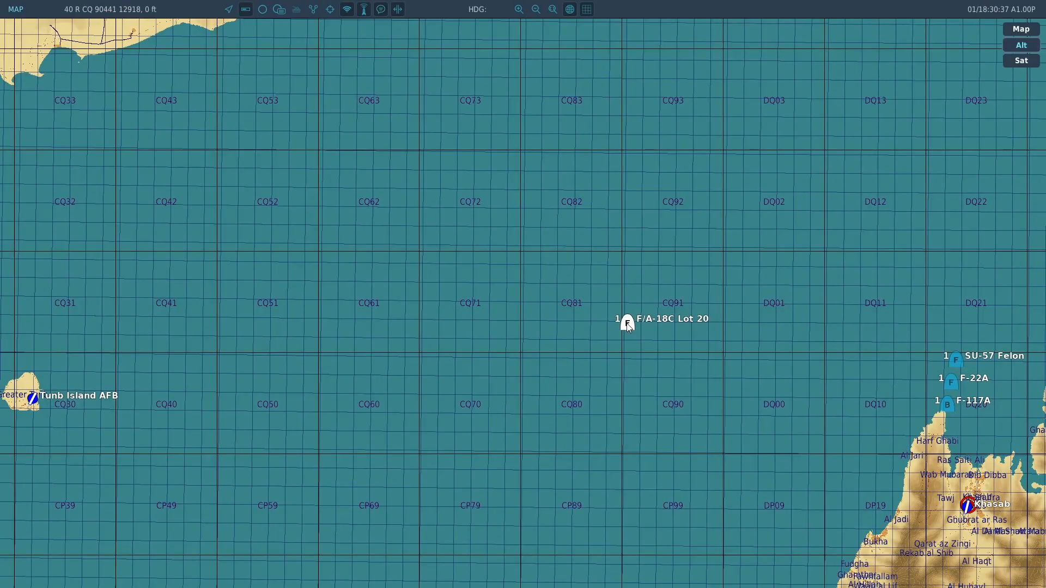
{"action": "left_click_drag", "start_coordinate": [629, 326], "coordinate": [949, 404]}
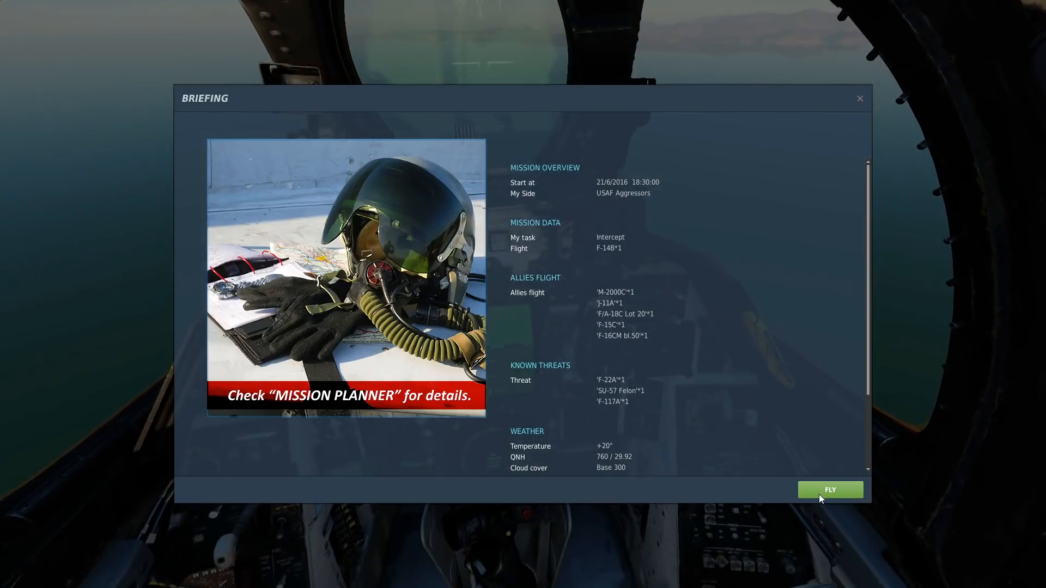
Step: Fly the F-14B intercept and measure its range to the stealth jets on the map
{"action": "left_click", "coordinate": [830, 490]}
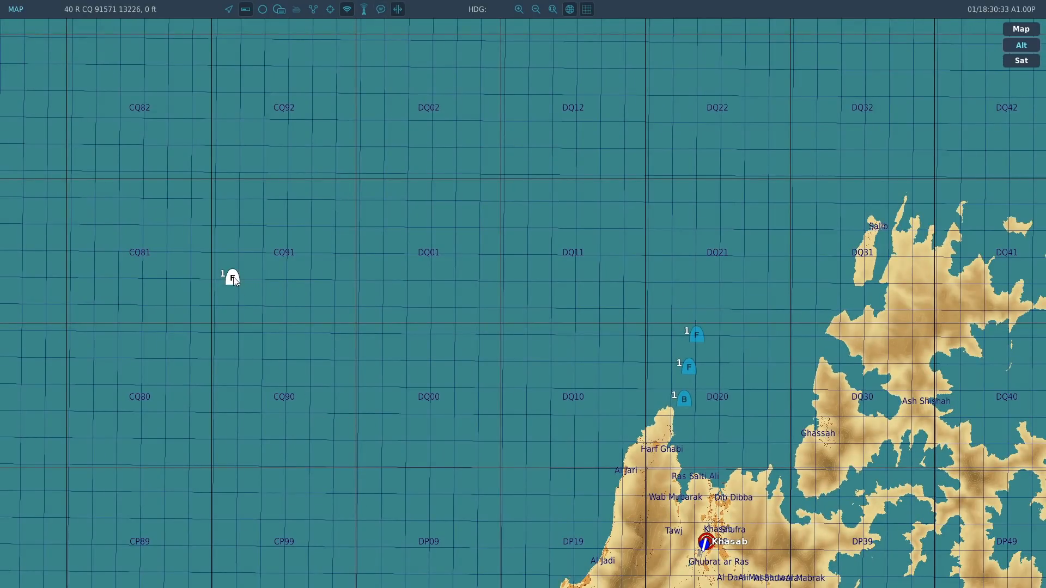
{"action": "left_click_drag", "start_coordinate": [234, 278], "coordinate": [694, 368]}
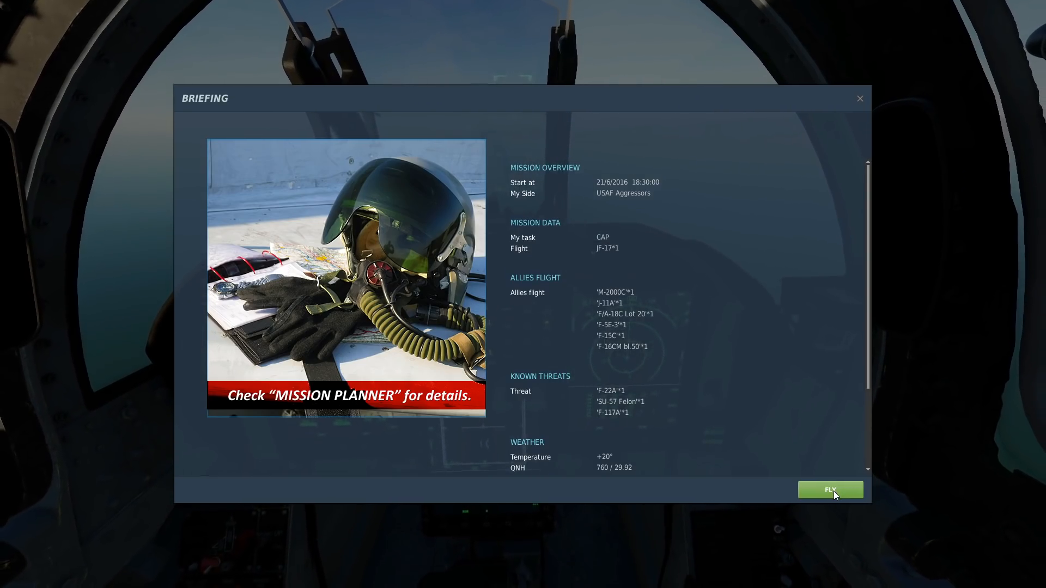
Step: Launch the JF-17 CAP flight from its briefing
{"action": "left_click", "coordinate": [830, 490]}
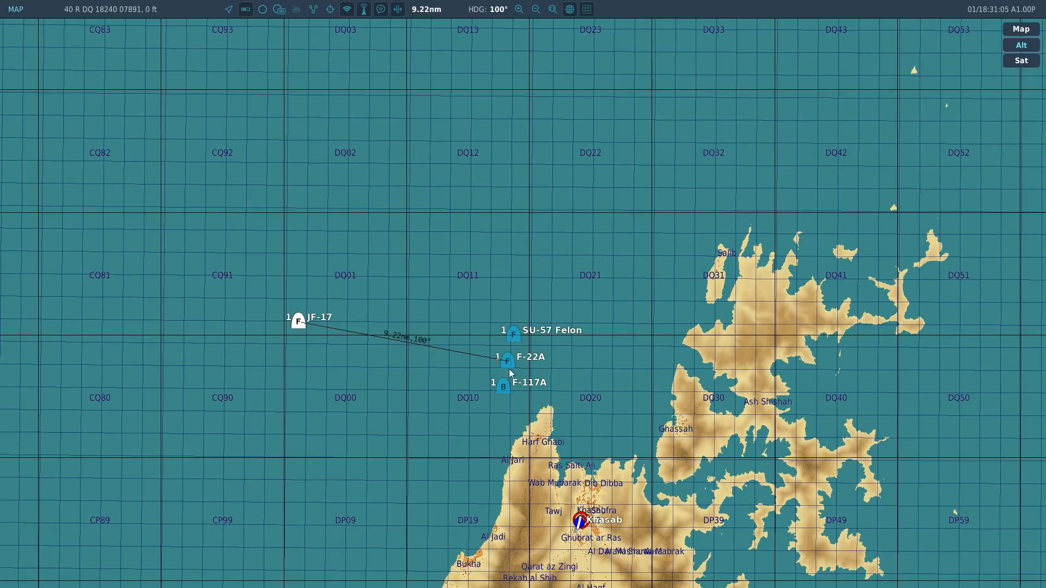
{"action": "mouse_move", "coordinate": [243, 346]}
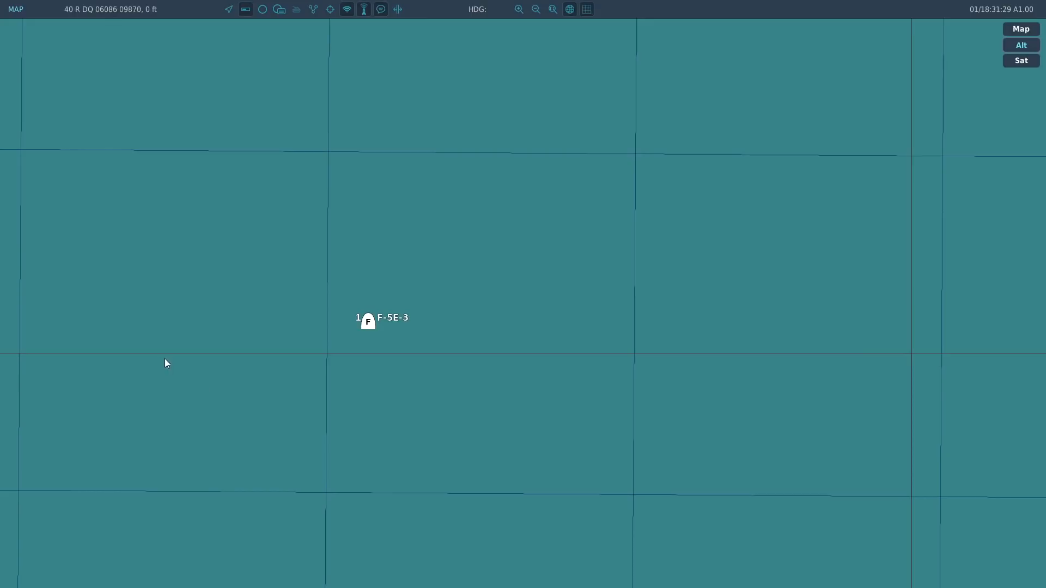
Step: Measure on the F-5E-3 map before ending the flight
{"action": "left_click_drag", "start_coordinate": [368, 321], "coordinate": [481, 368]}
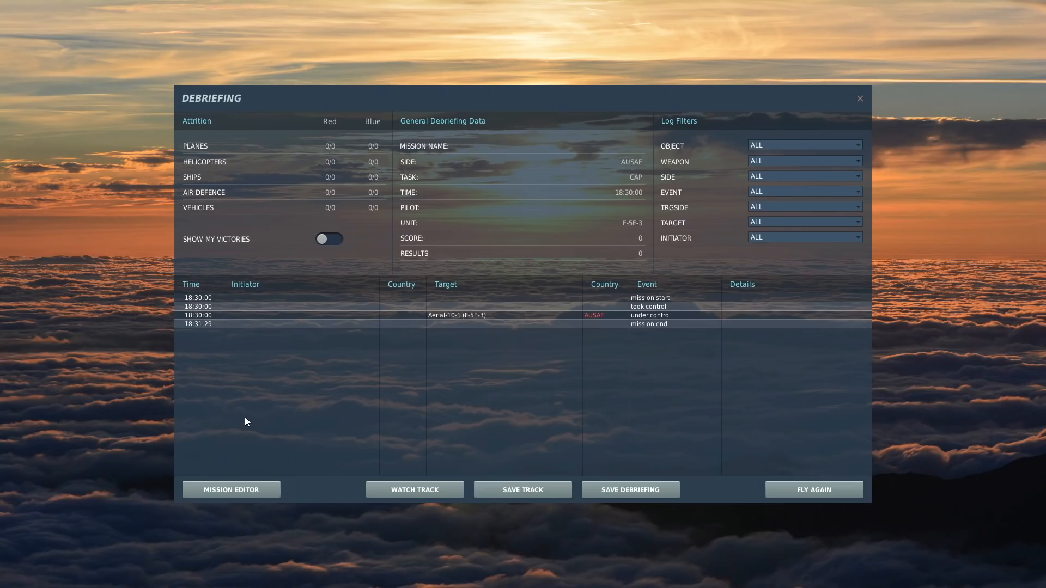
Step: In the Mission Editor, move the F-22A group slightly along its route
{"action": "left_click", "coordinate": [230, 489]}
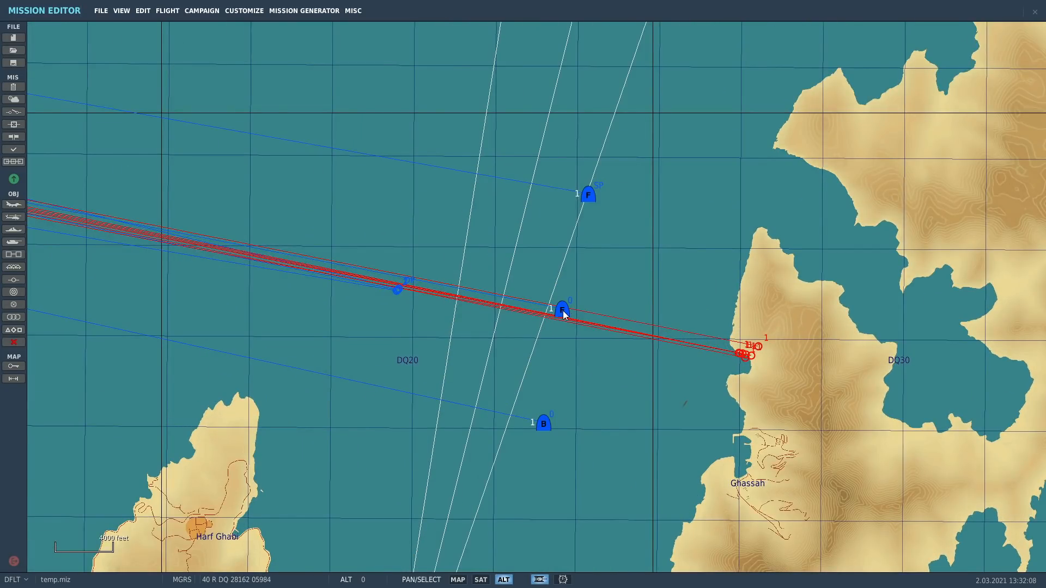
{"action": "left_click", "coordinate": [561, 321]}
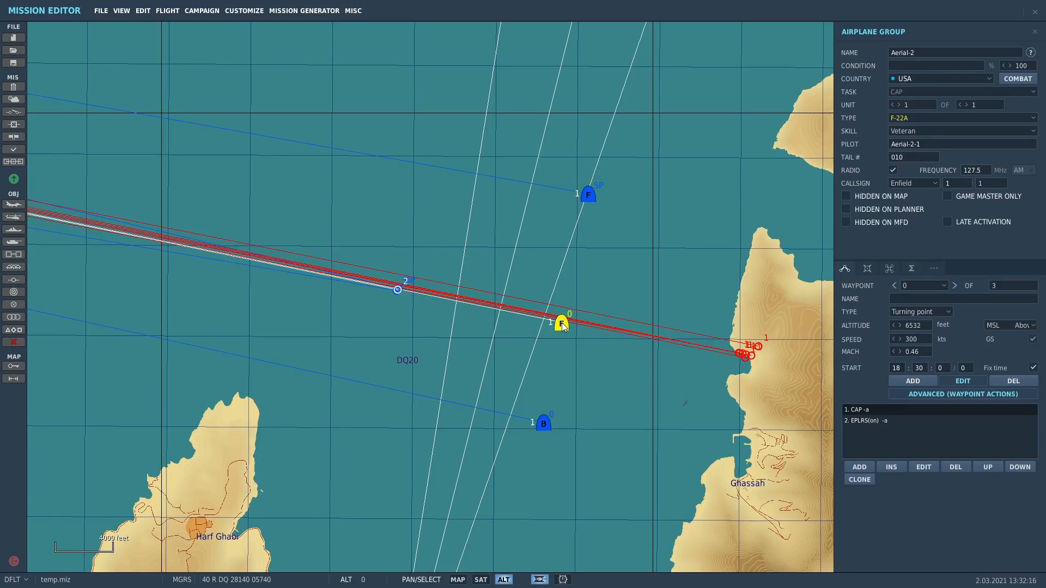
{"action": "left_click_drag", "start_coordinate": [561, 324], "coordinate": [570, 305]}
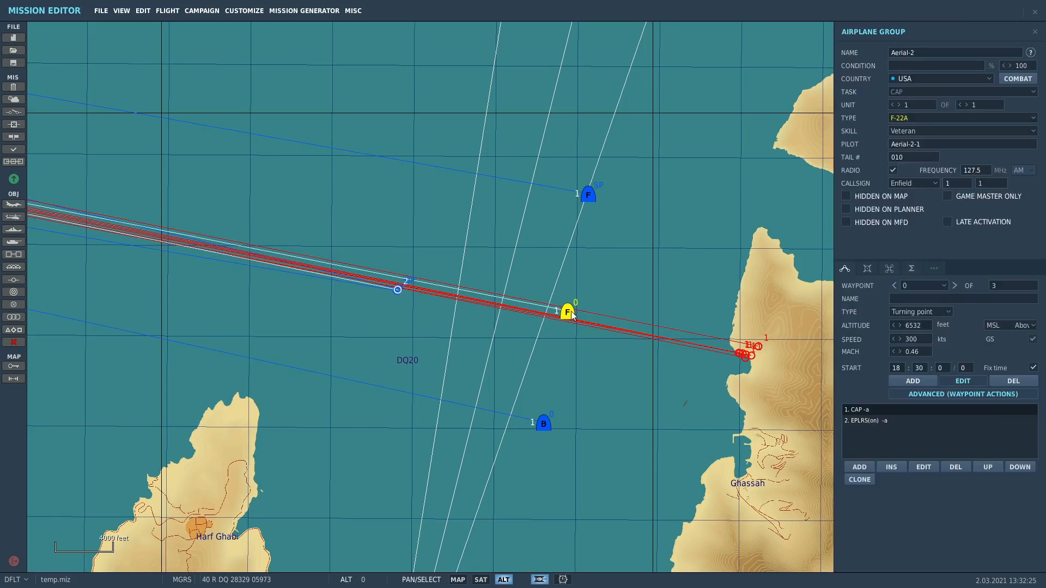
{"action": "scroll", "scroll_direction": "down", "scroll_amount": 3}
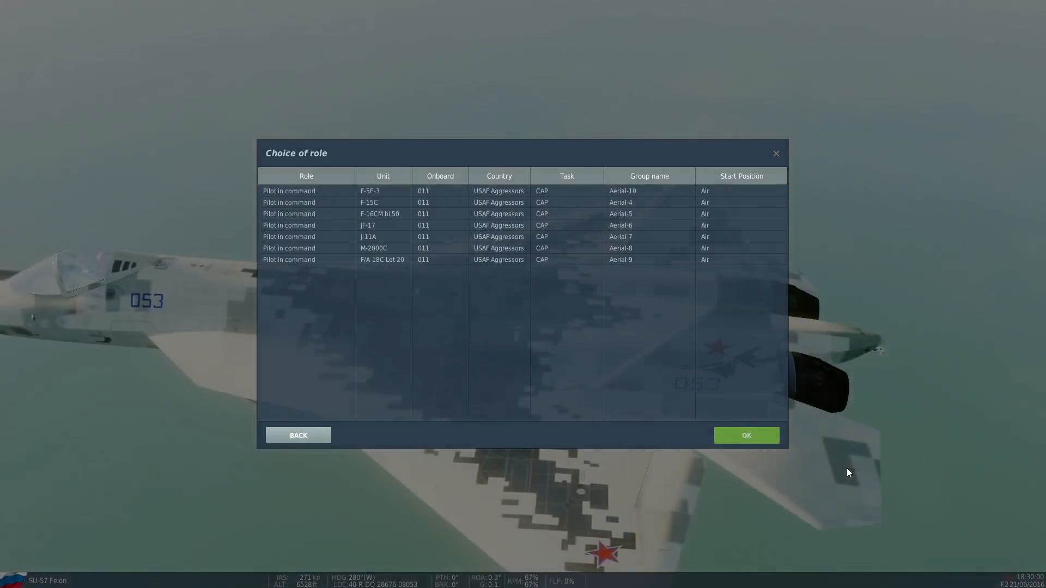
Step: Start flying the selected J-11A role
{"action": "left_click", "coordinate": [746, 434]}
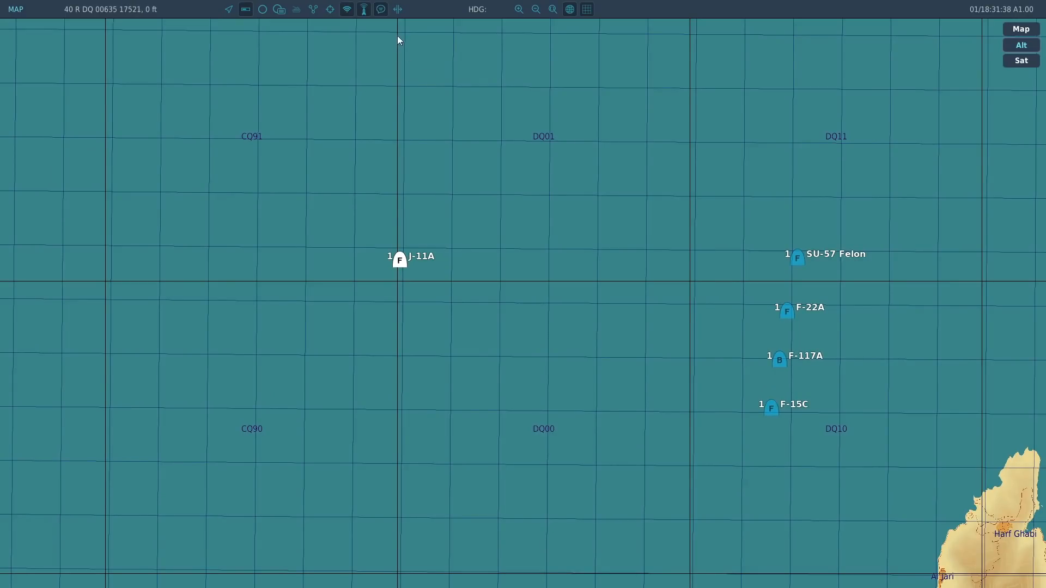
Step: Recentre the map and ruler-measure 7.25 nm from the J-11A to the SU-57 Felon
{"action": "left_click_drag", "start_coordinate": [399, 259], "coordinate": [770, 407]}
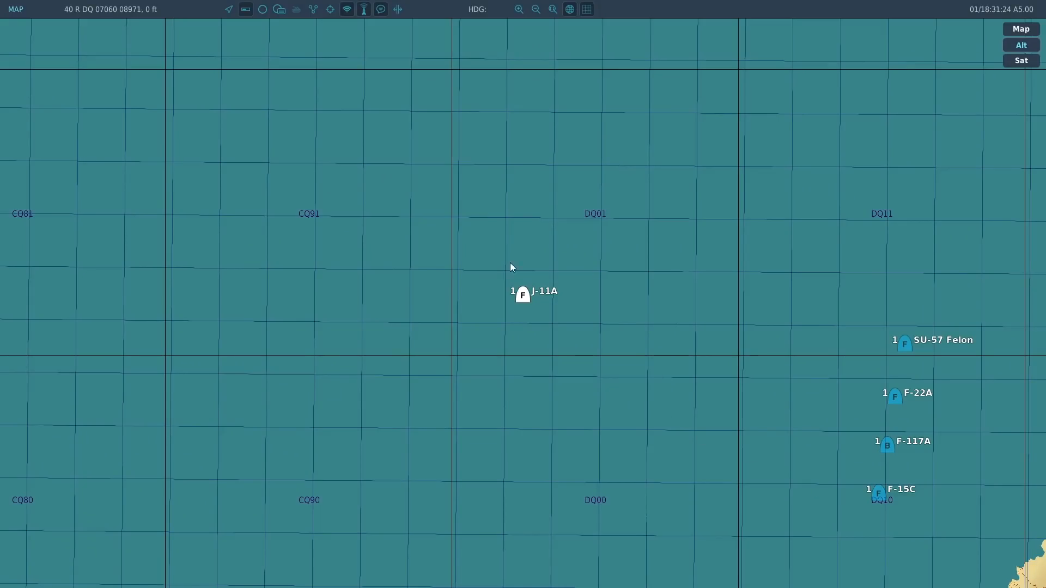
{"action": "left_click_drag", "start_coordinate": [524, 295], "coordinate": [904, 344]}
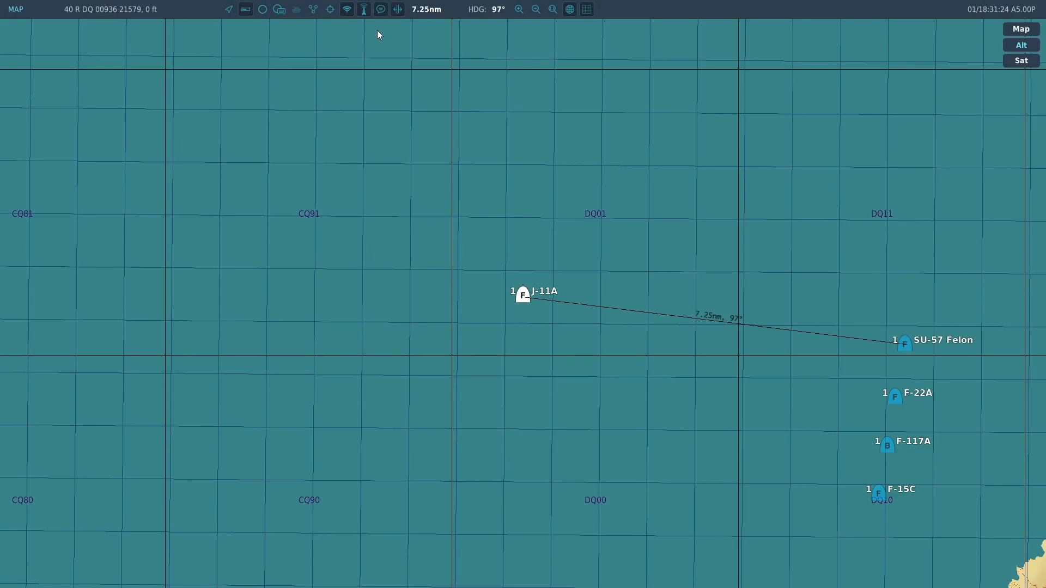
{"action": "mouse_move", "coordinate": [250, 226]}
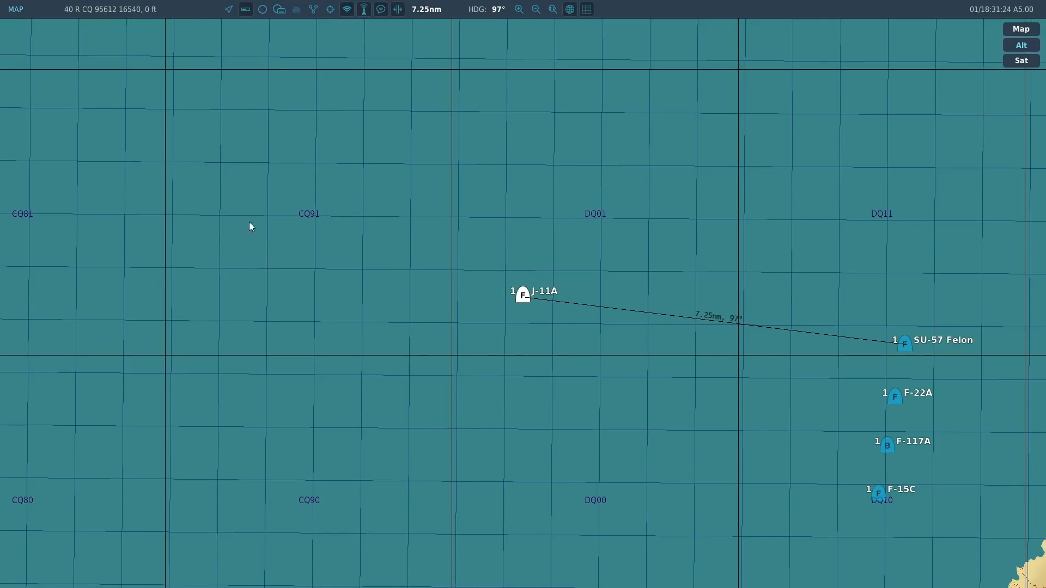